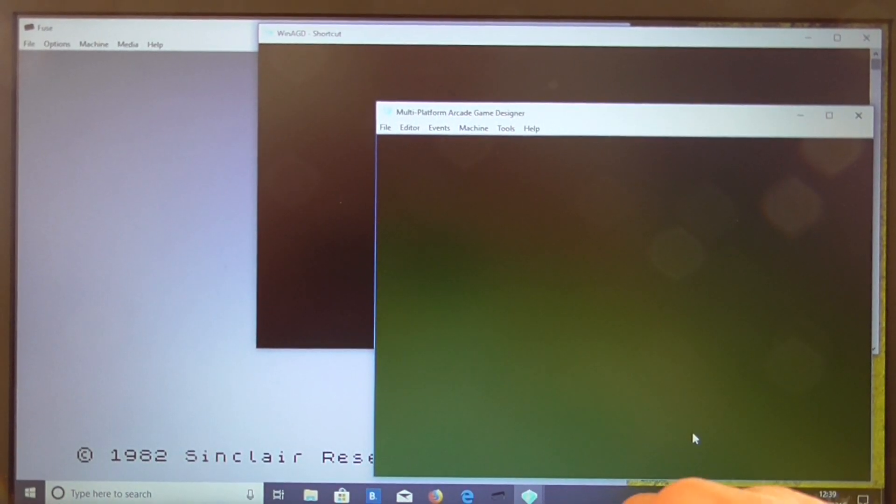
mouse_move(718, 169)
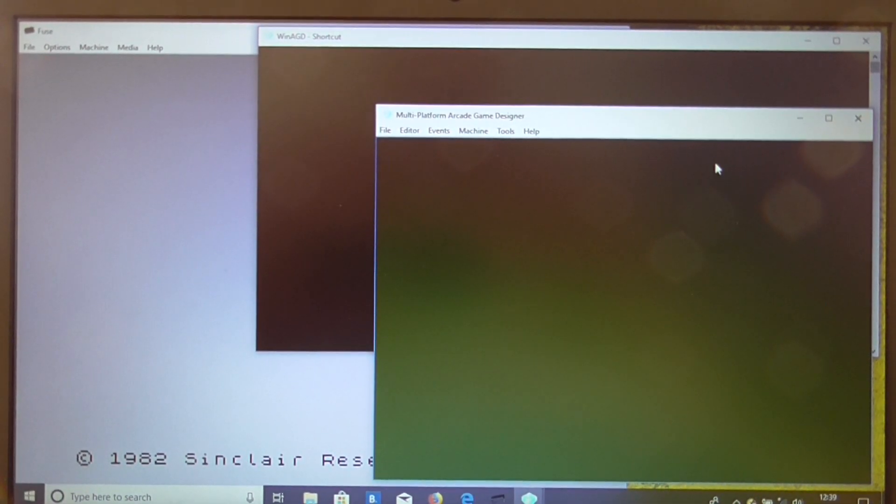
mouse_move(571, 123)
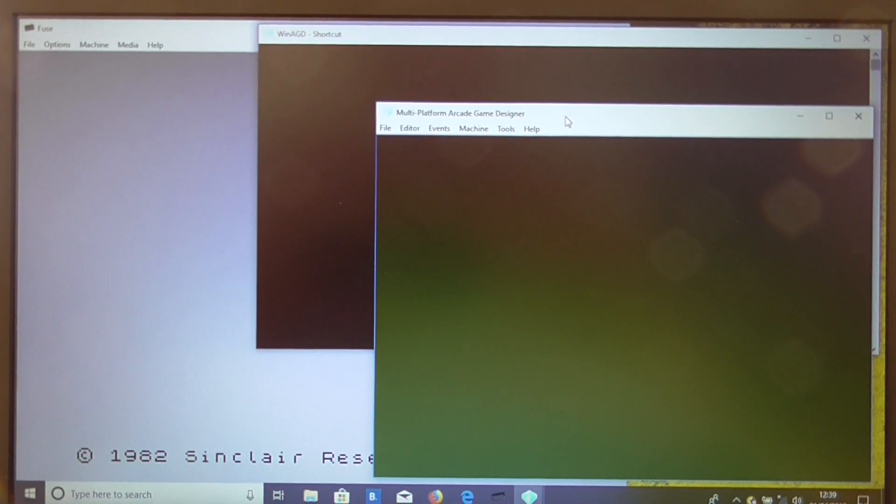
Step: Load the existing game project named geezer
click(385, 127)
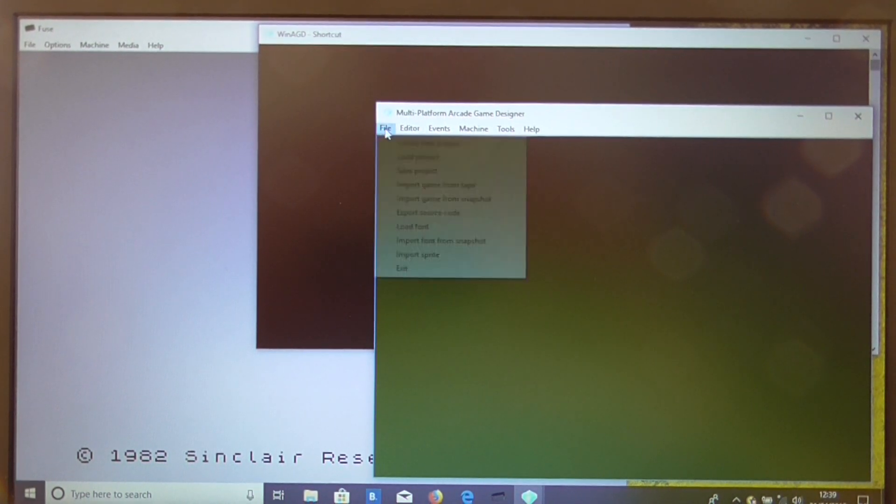
click(418, 157)
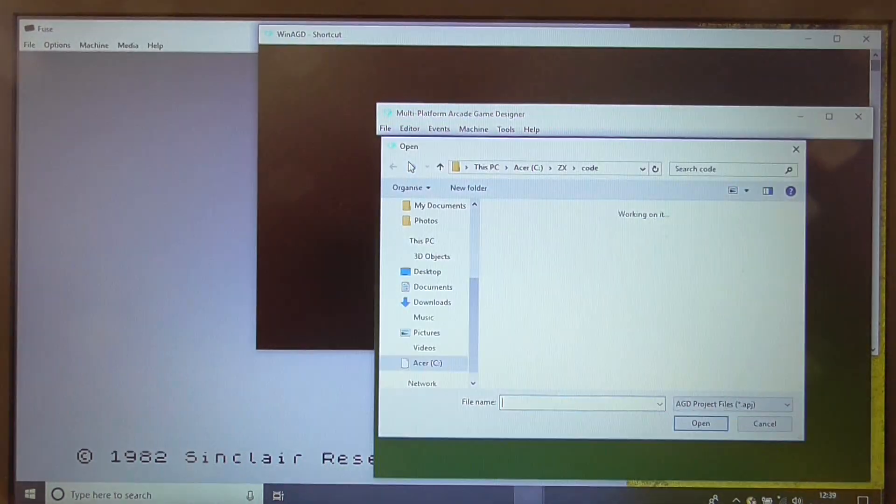
text(geezer)
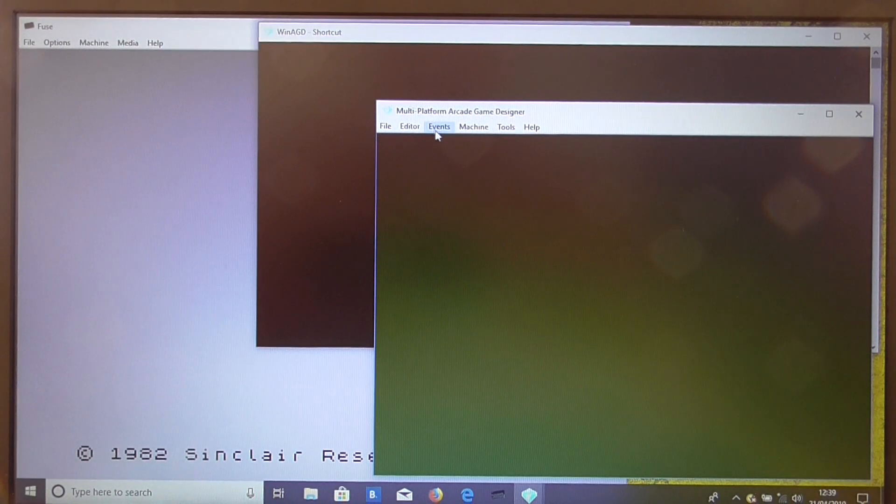
Step: Bring up the Restart screen event script in Notepad from the Events list
click(439, 126)
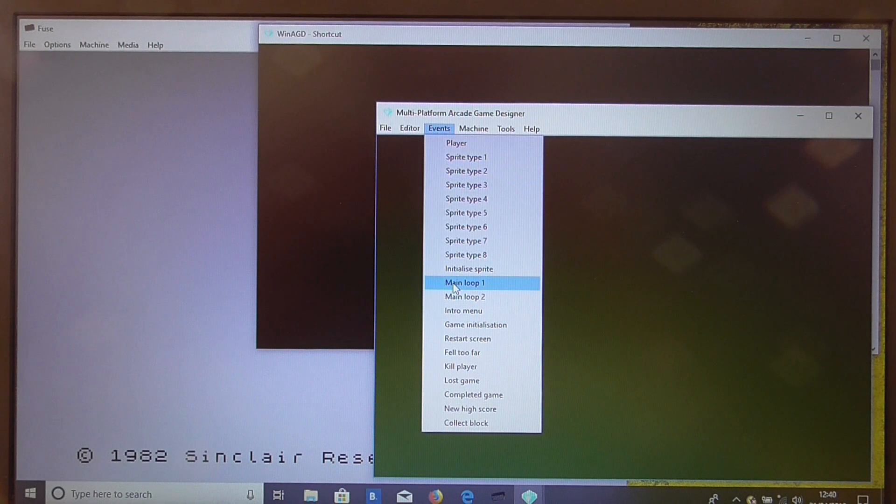
click(465, 282)
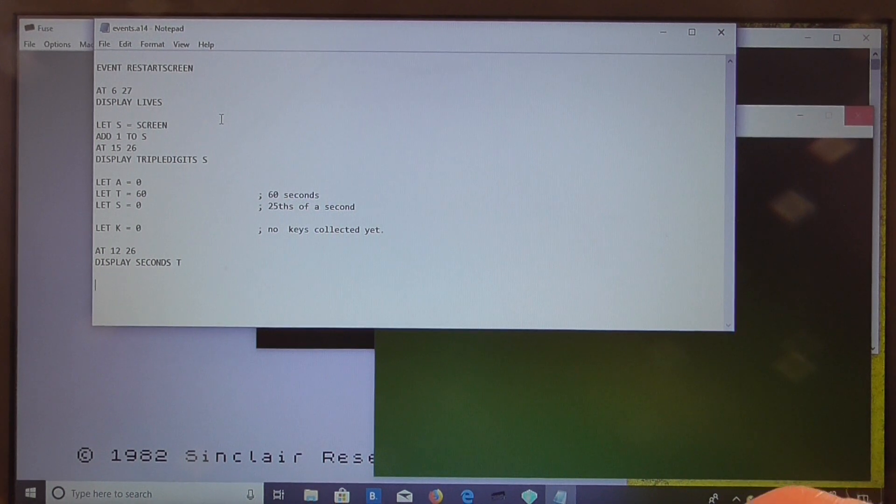
Step: Append LET B = 0, REPEAT, BORDER B, ADD 1 TO B, ENDREPEAT to the script
text(LET B =)
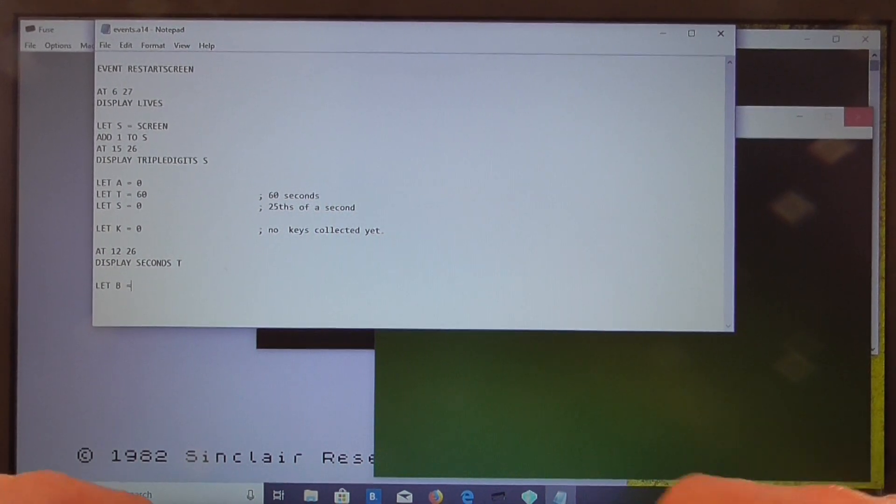
text(0)
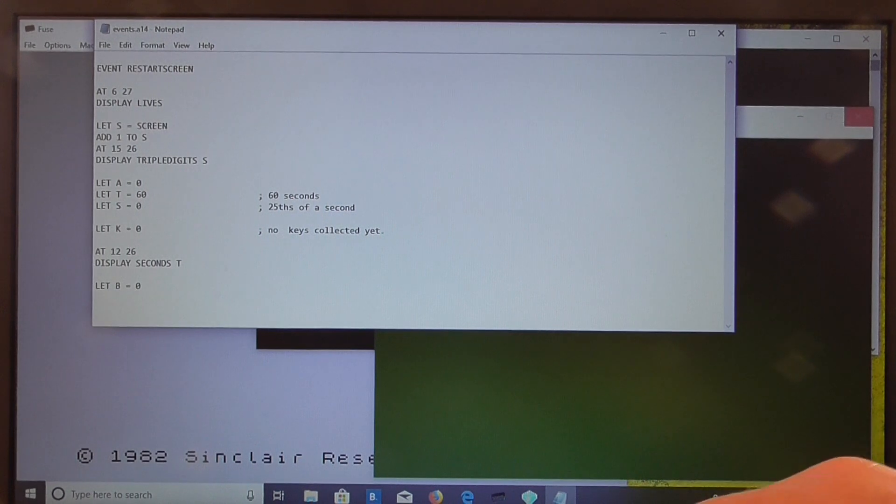
text(REPEAT)
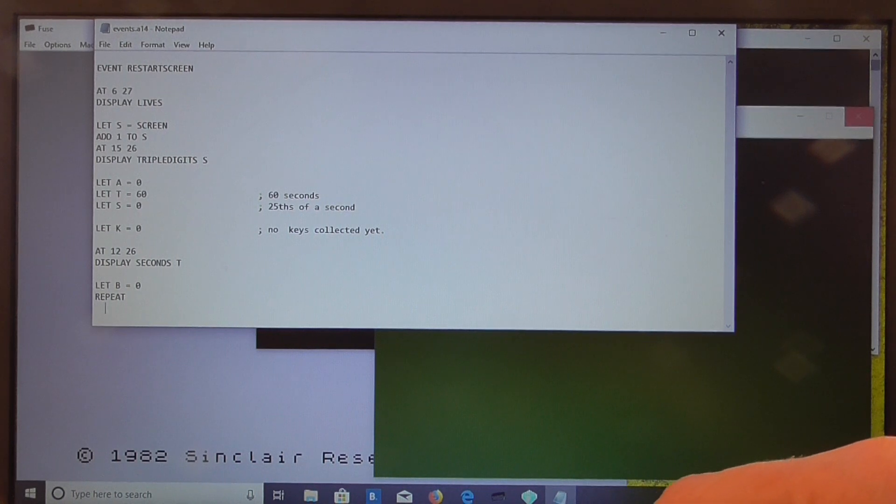
text(BORDER B)
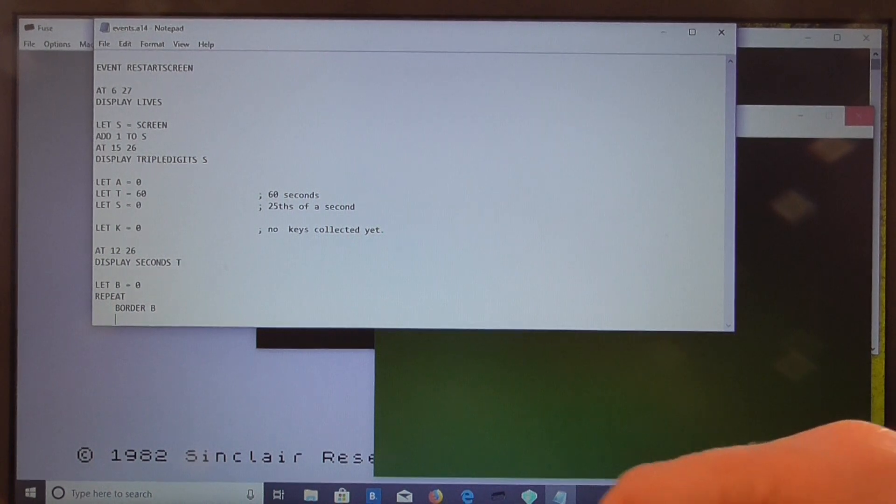
text(ADD 1 TO)
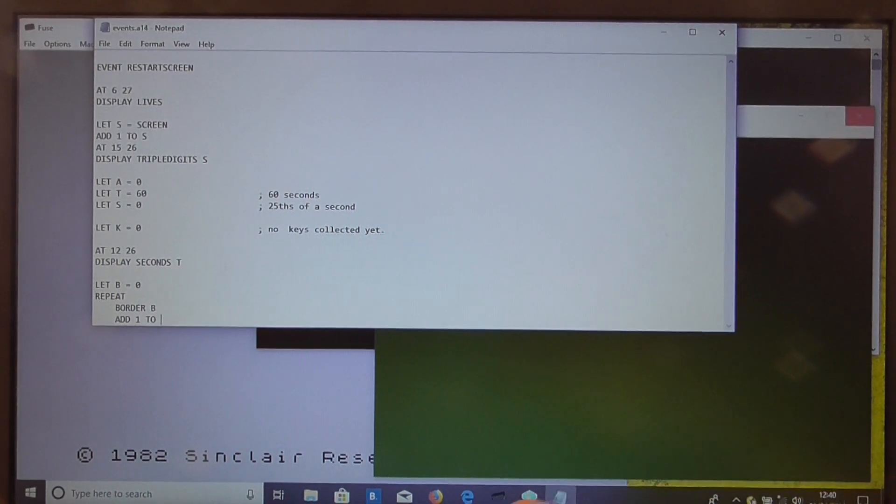
text(B)
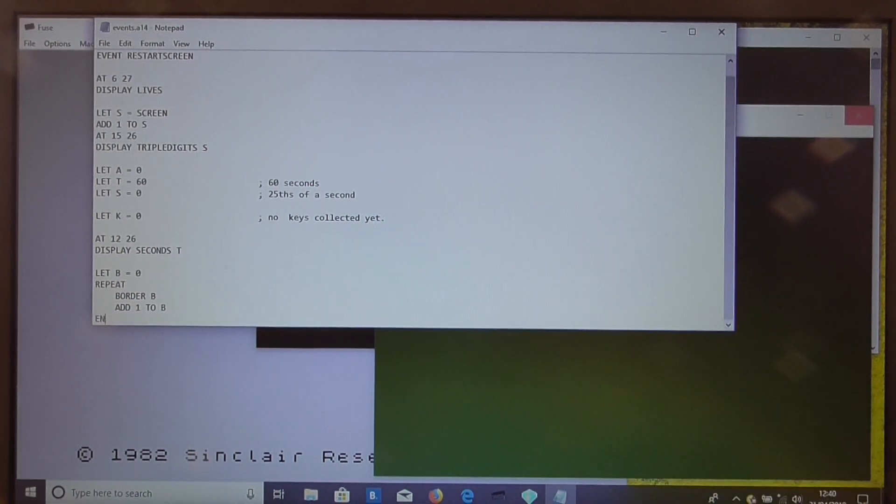
text(DREPEAT)
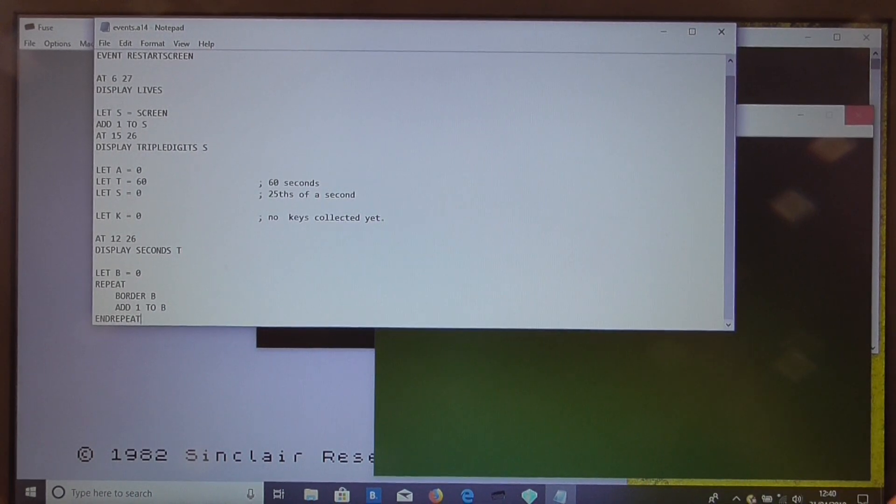
Step: Nest the border loop inside an outer REPEAT 50 block with inner REPEAT count 0
scroll(down, 3)
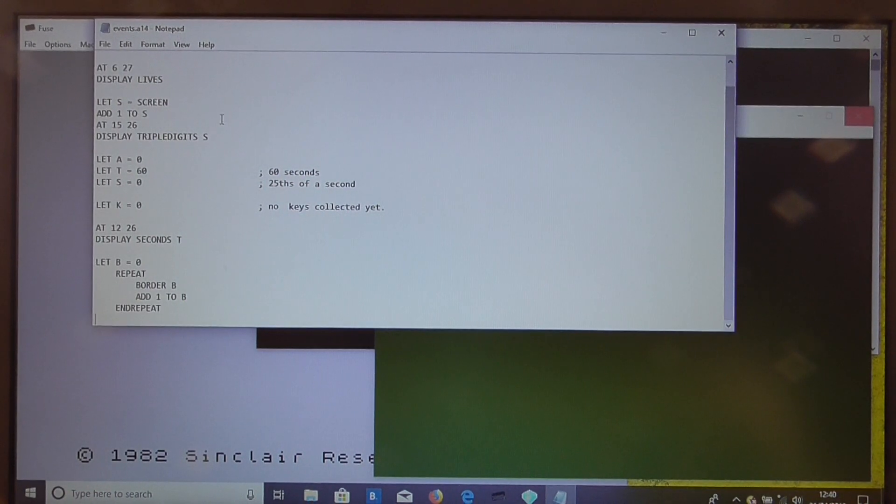
text(ENDREPEAT)
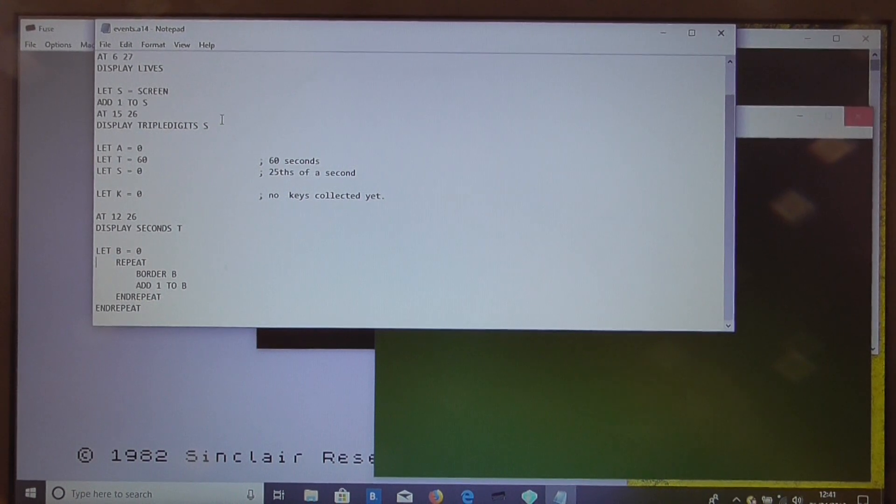
text(EN)
text(REPEAT)
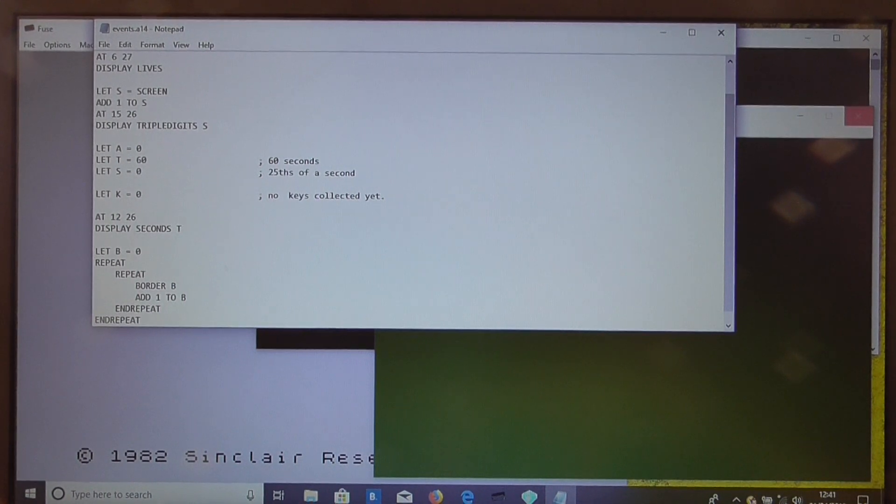
text(50)
text( 0)
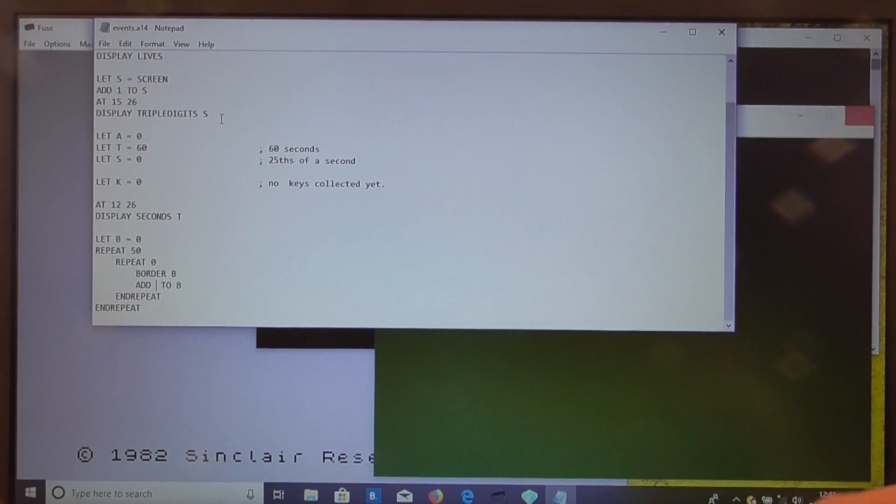
Step: Change ADD 1 TO B to ADD 2 TO B and close the events script
text(2)
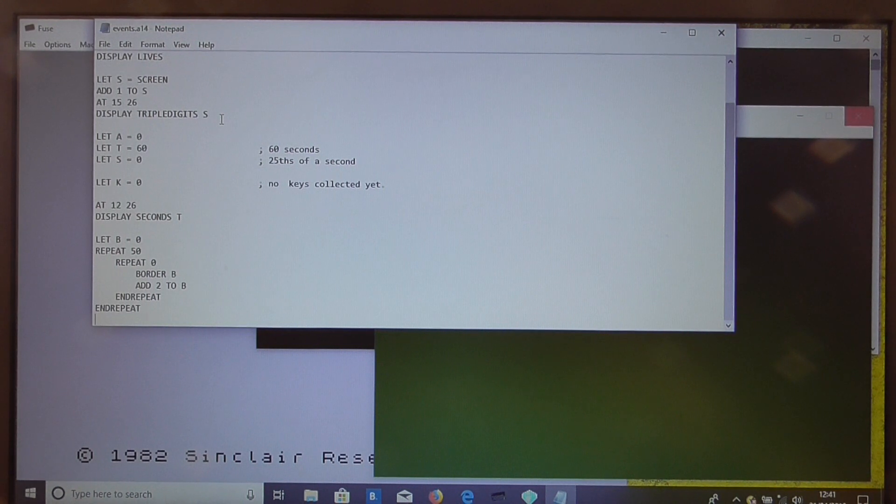
click(105, 45)
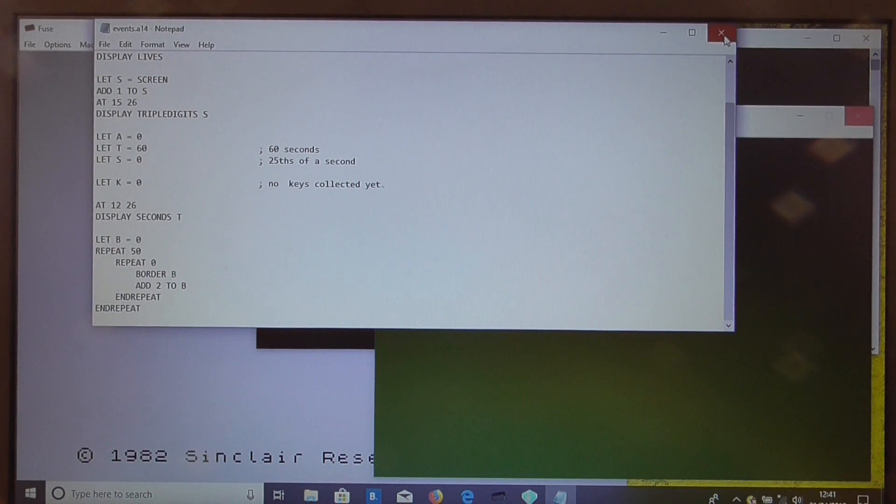
click(721, 34)
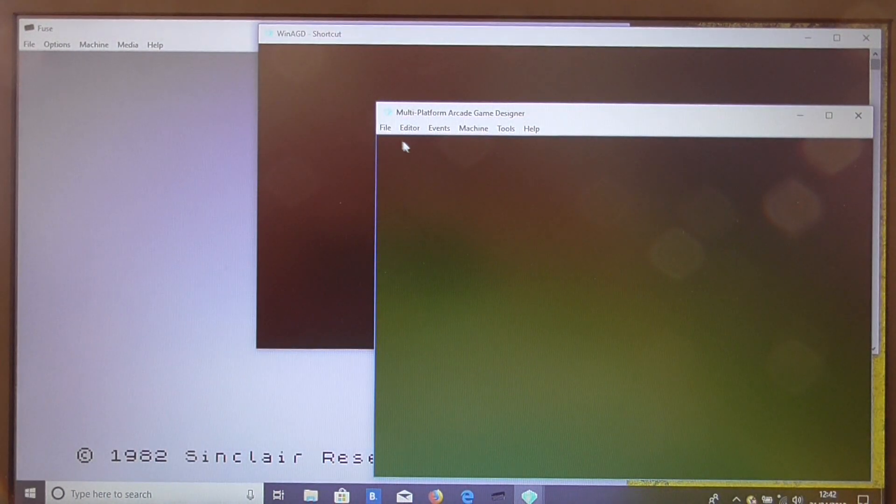
Step: Export source code as geezer, replacing the existing Geezer.agd file
click(384, 128)
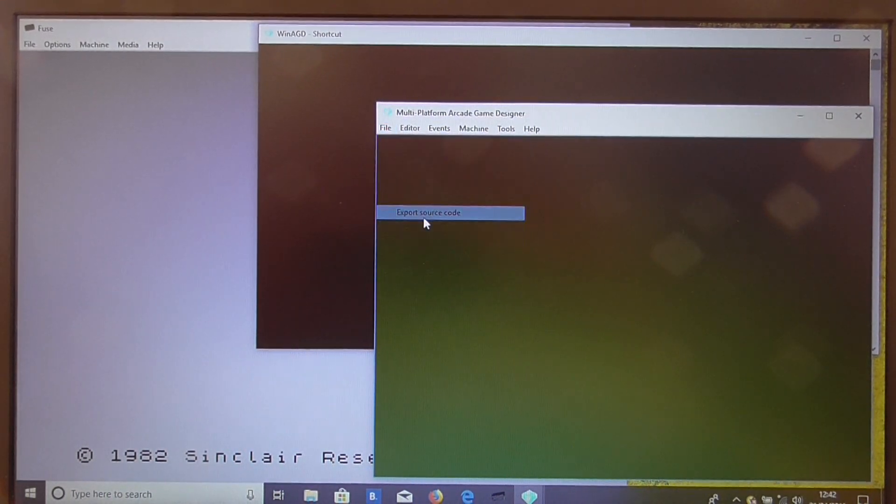
click(429, 212)
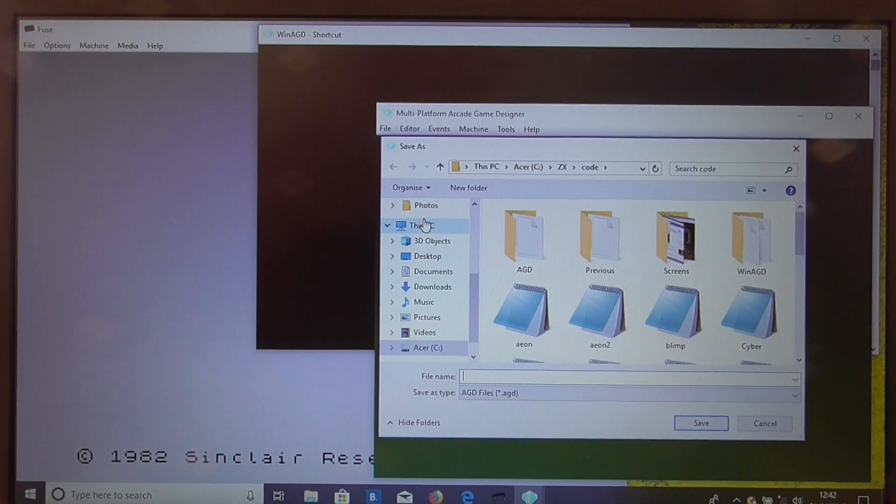
text(geeze)
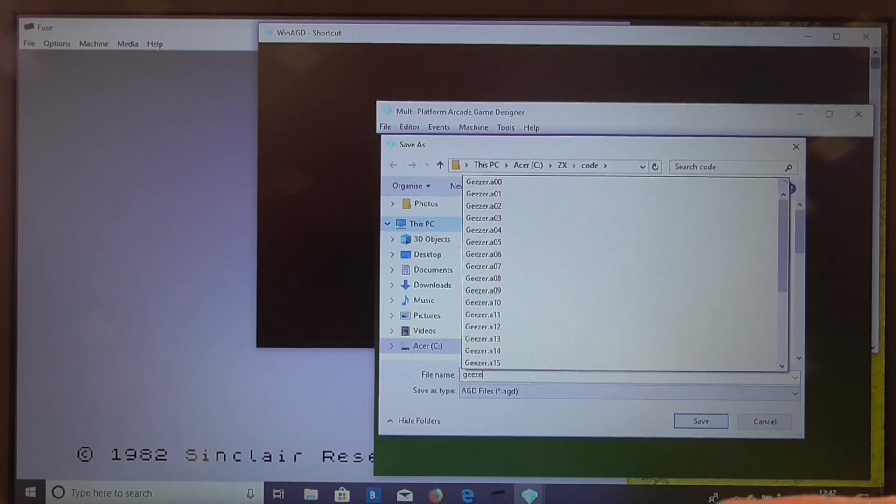
click(700, 421)
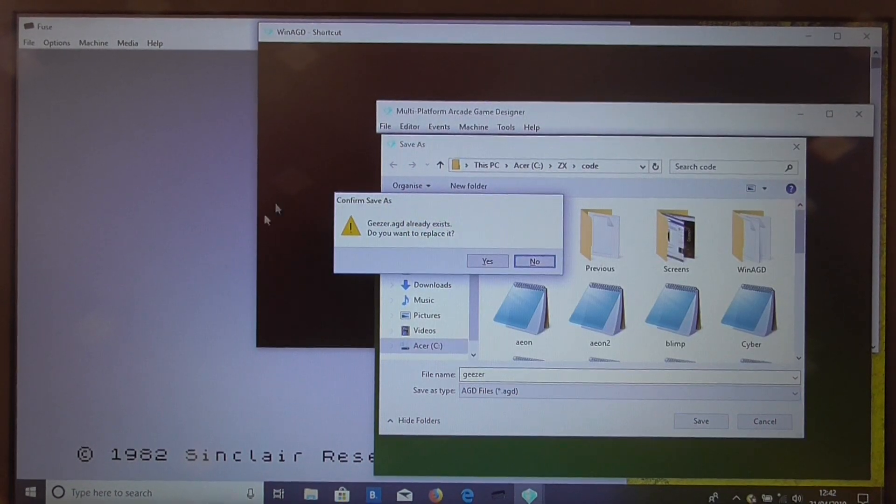
click(486, 262)
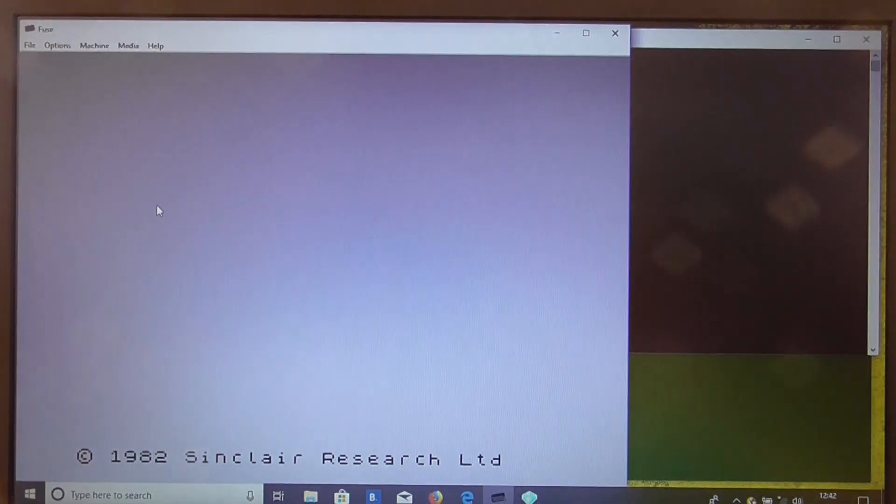
Step: In Fuse, load binary Geezer.bin into memory at start address 24576
click(29, 44)
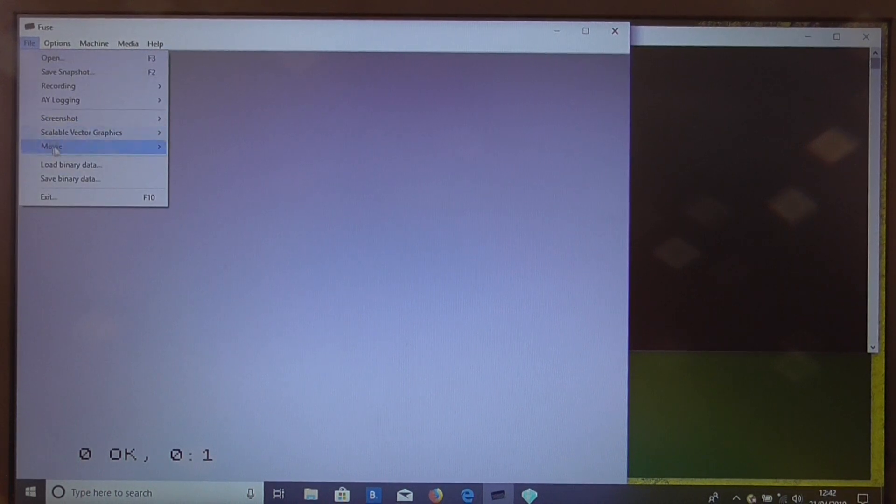
click(70, 165)
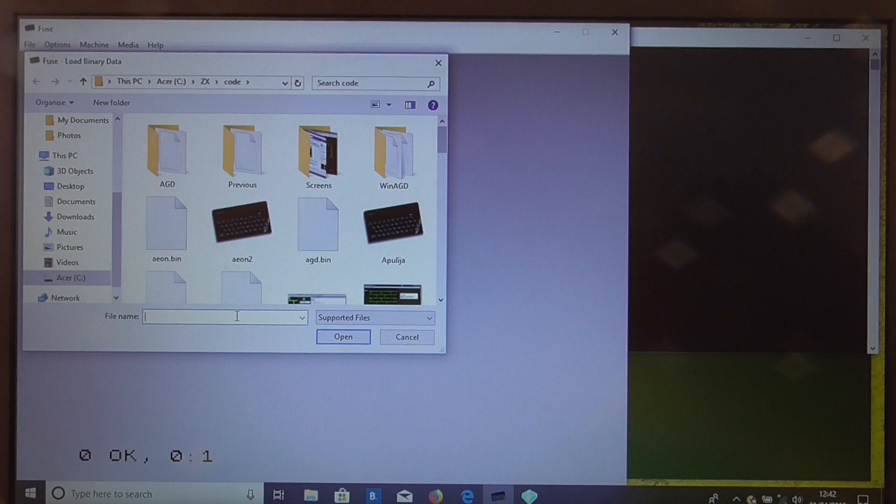
text(geeze)
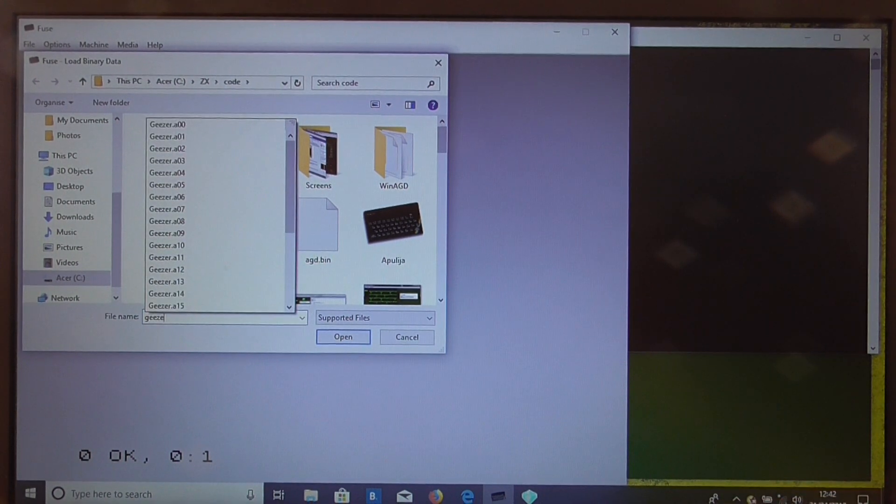
click(343, 337)
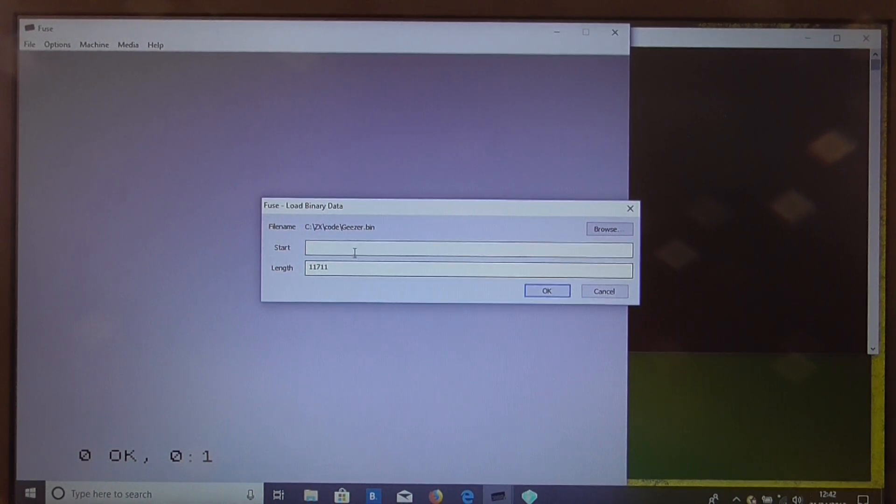
text(24576)
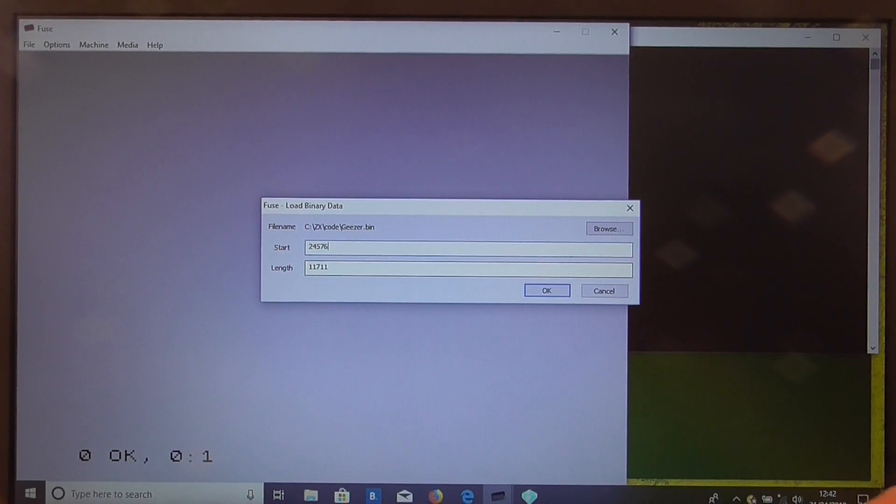
click(546, 292)
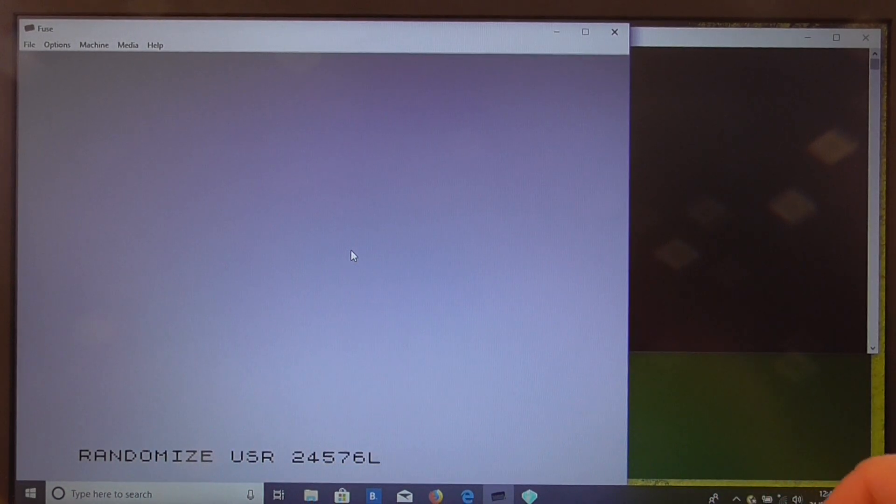